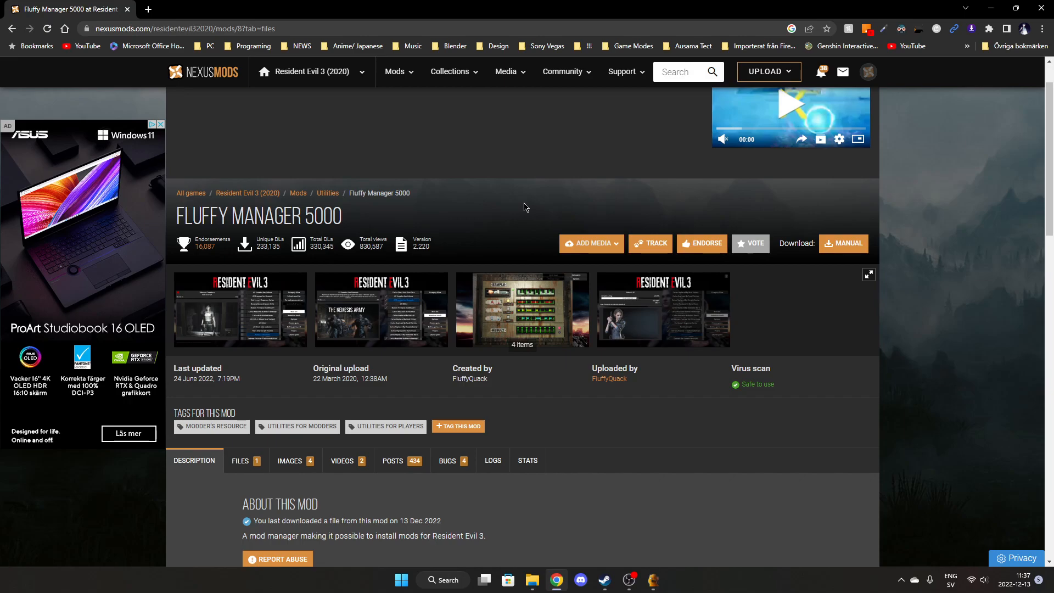
mouse_move(502, 229)
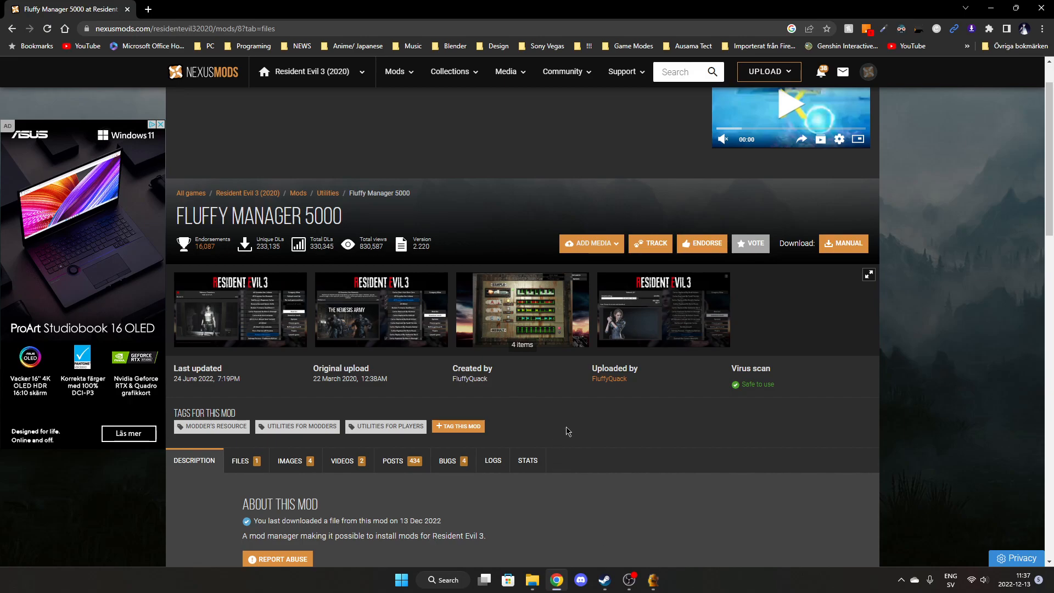
mouse_move(550, 418)
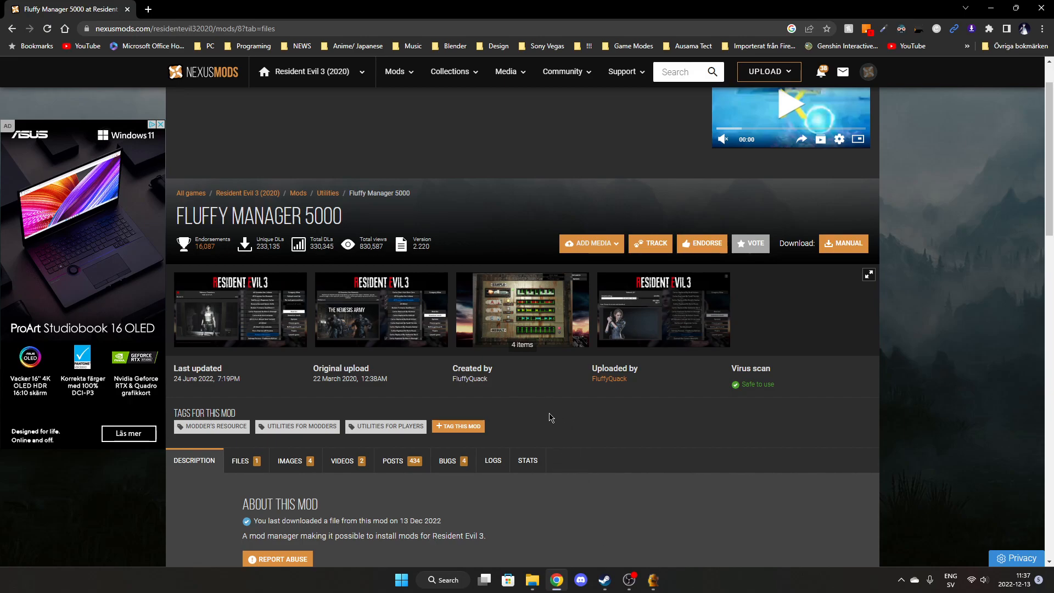
mouse_move(547, 443)
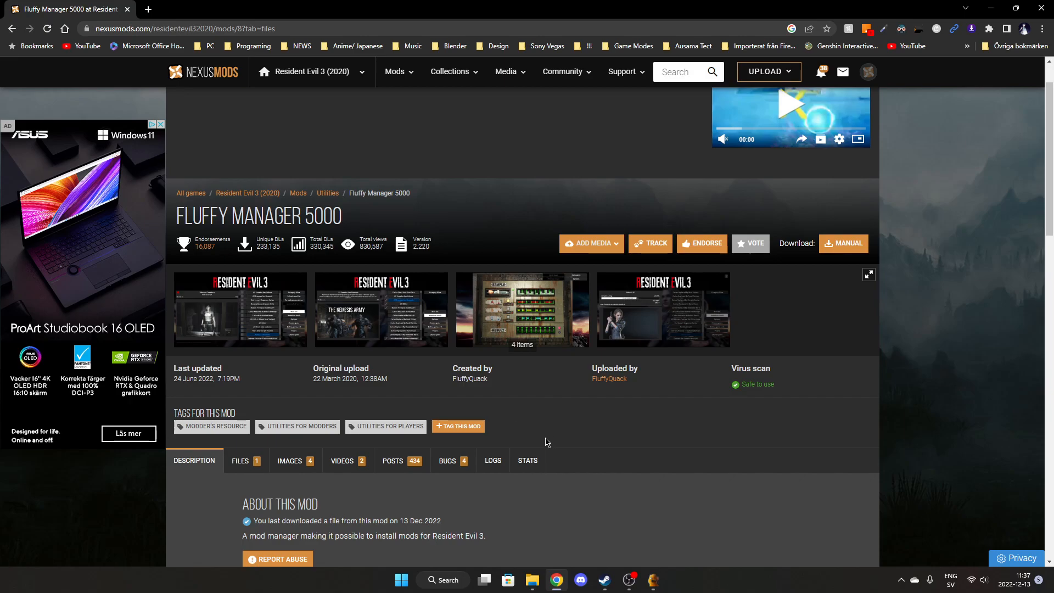
mouse_move(602, 569)
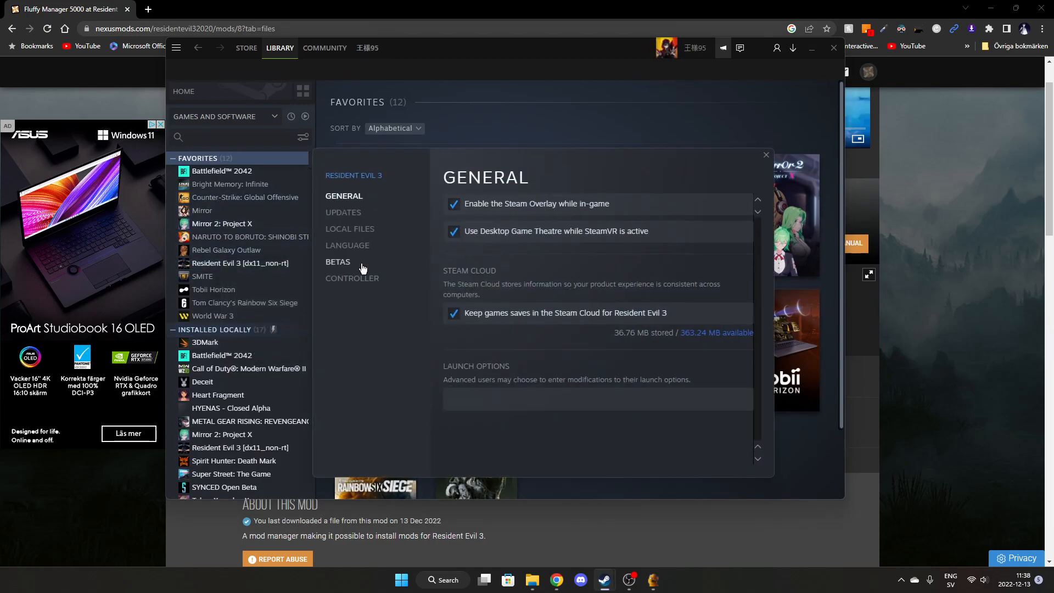
Switch Resident Evil 3's Steam beta branch to dx11_non-rt.
left_click(338, 262)
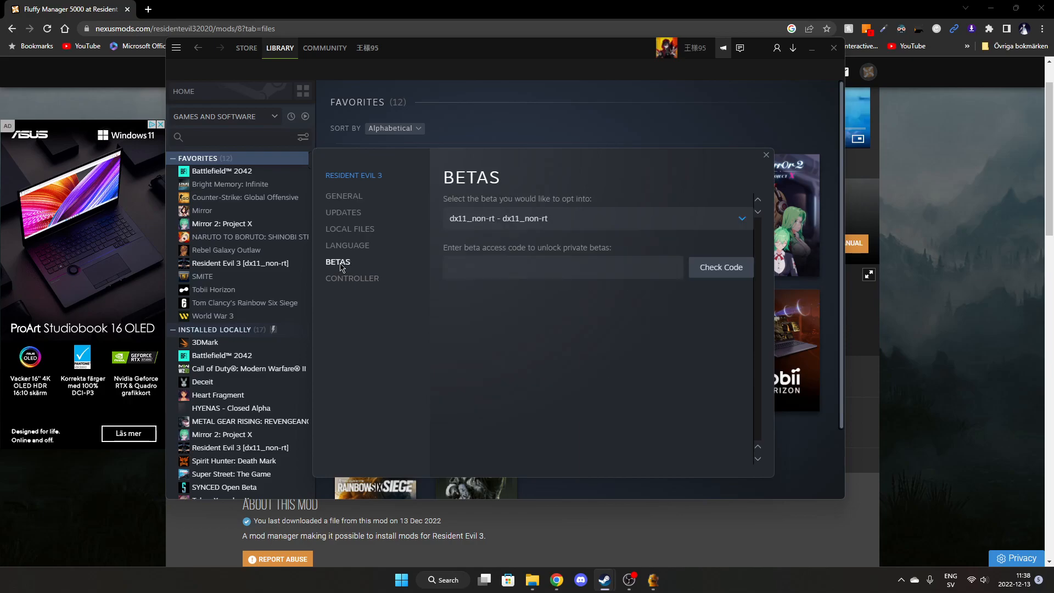
mouse_move(719, 227)
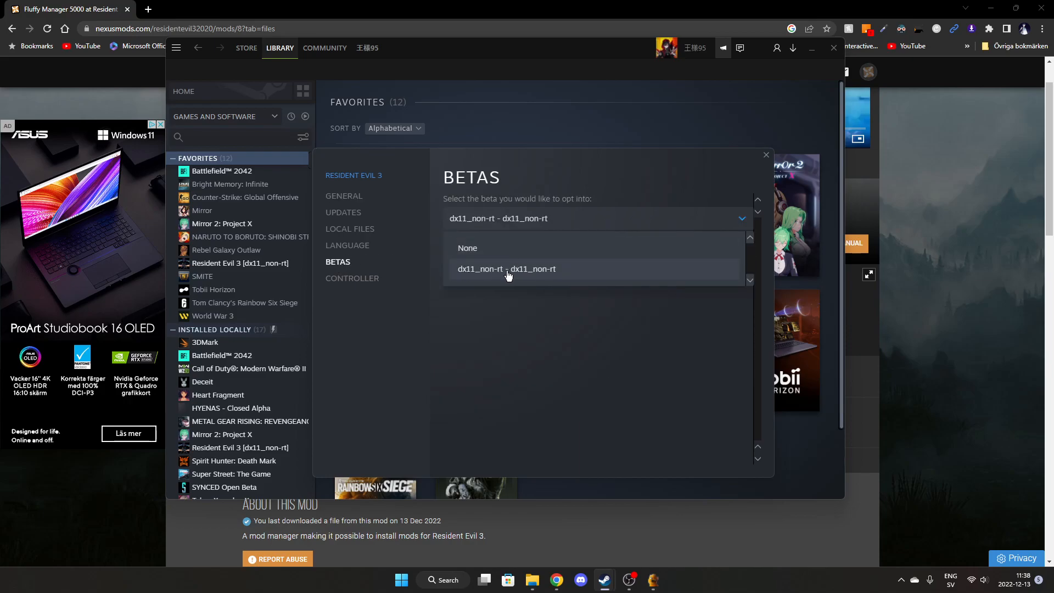
mouse_move(539, 275)
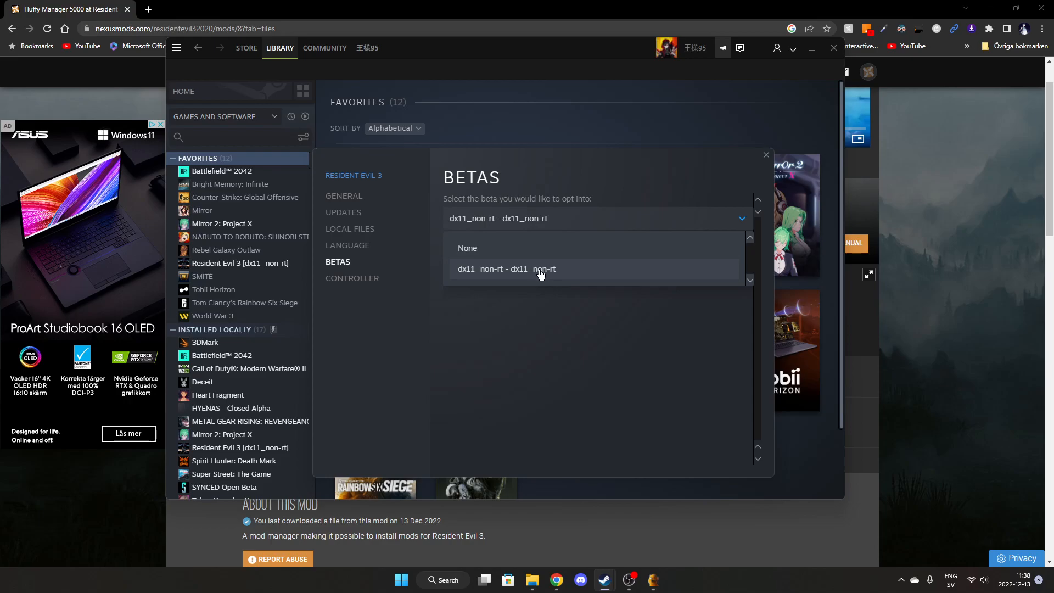
left_click(765, 155)
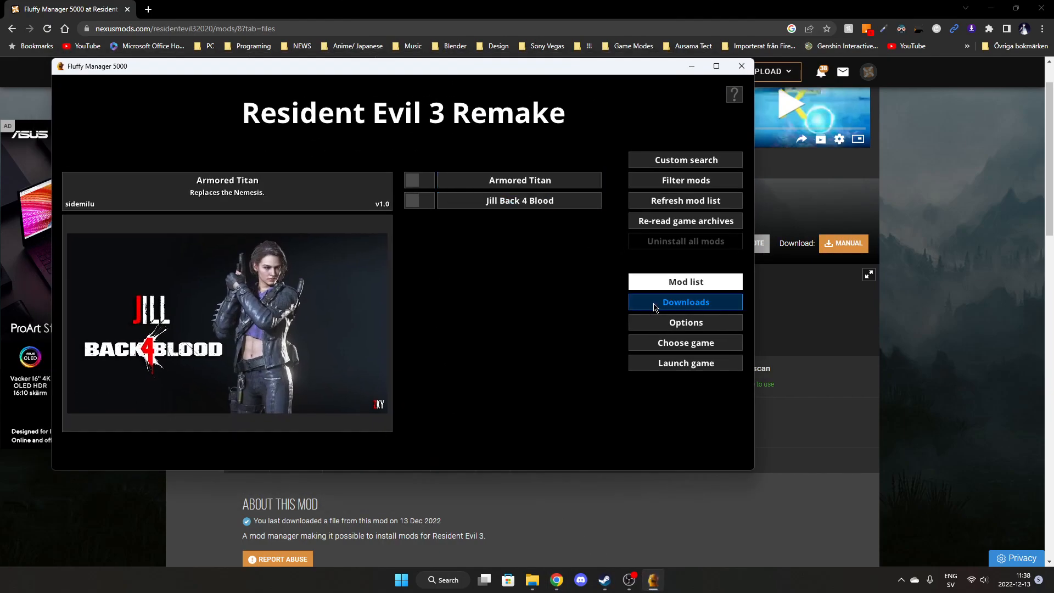
Download the latest Fluffy Manager from Downloads and acknowledge the notice so it quits.
left_click(686, 302)
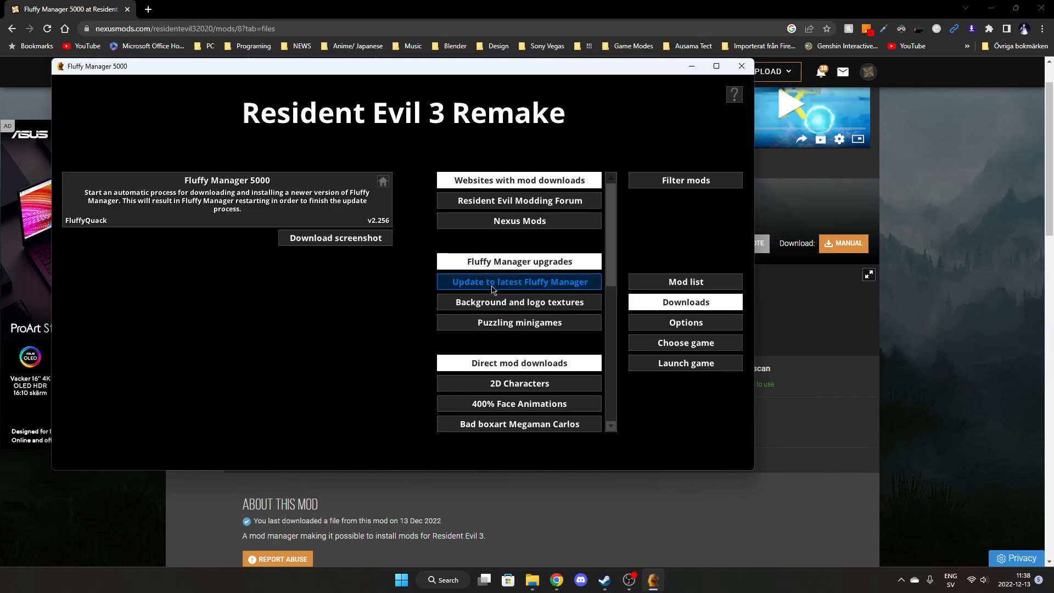
left_click(519, 282)
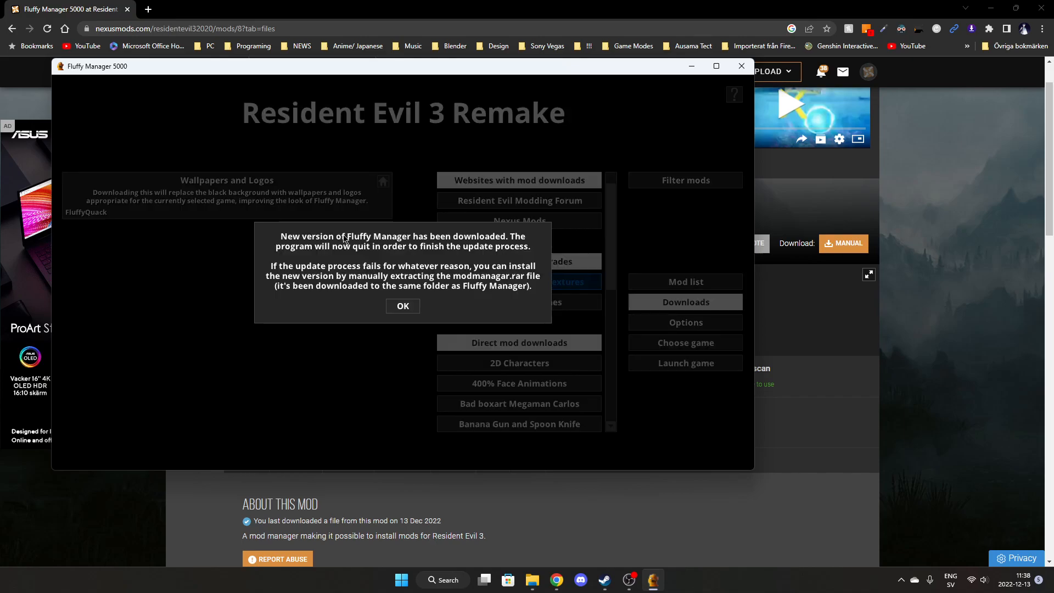
left_click(402, 306)
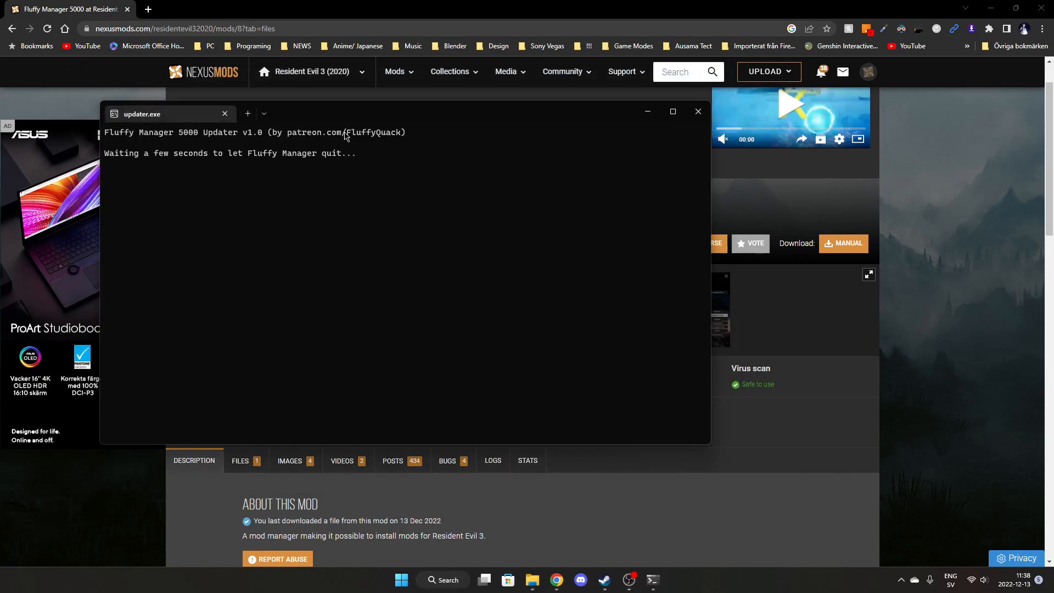
mouse_move(393, 163)
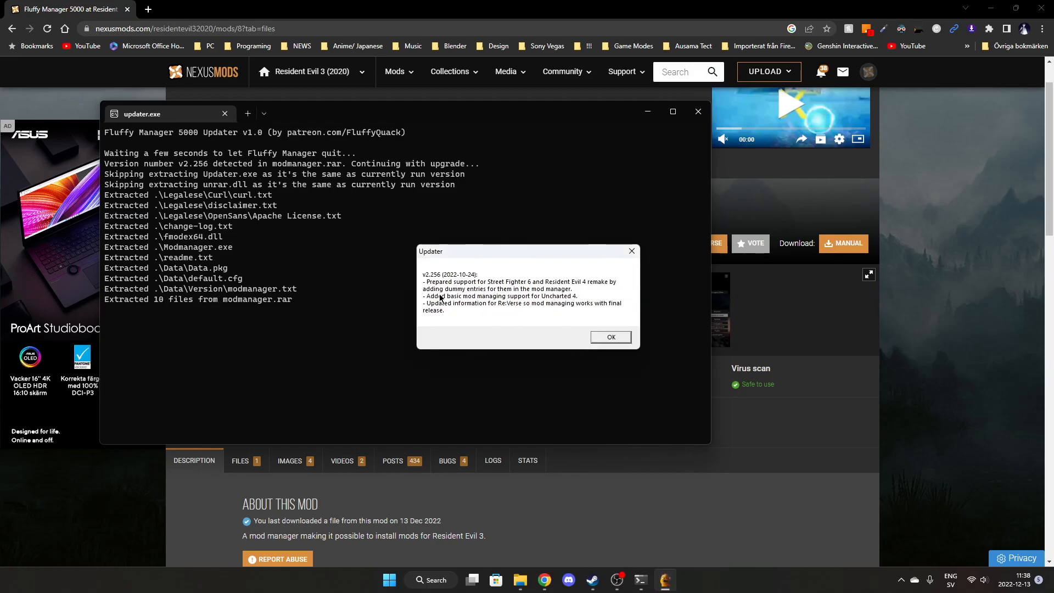
Dismiss the changelog and upgrade-complete dialogs so Fluffy Manager relaunches updated.
left_click(609, 336)
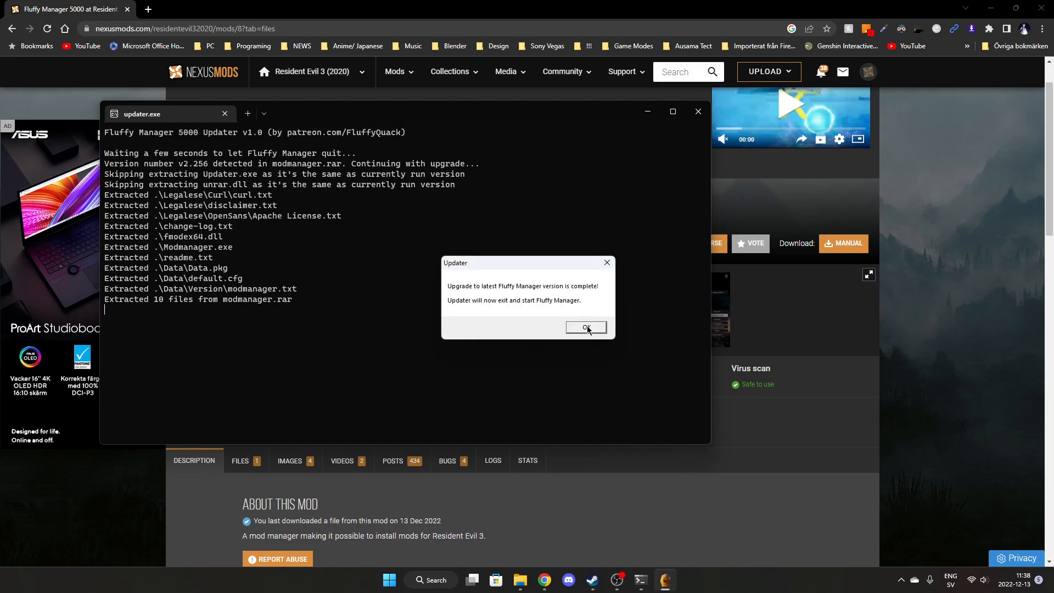
left_click(586, 328)
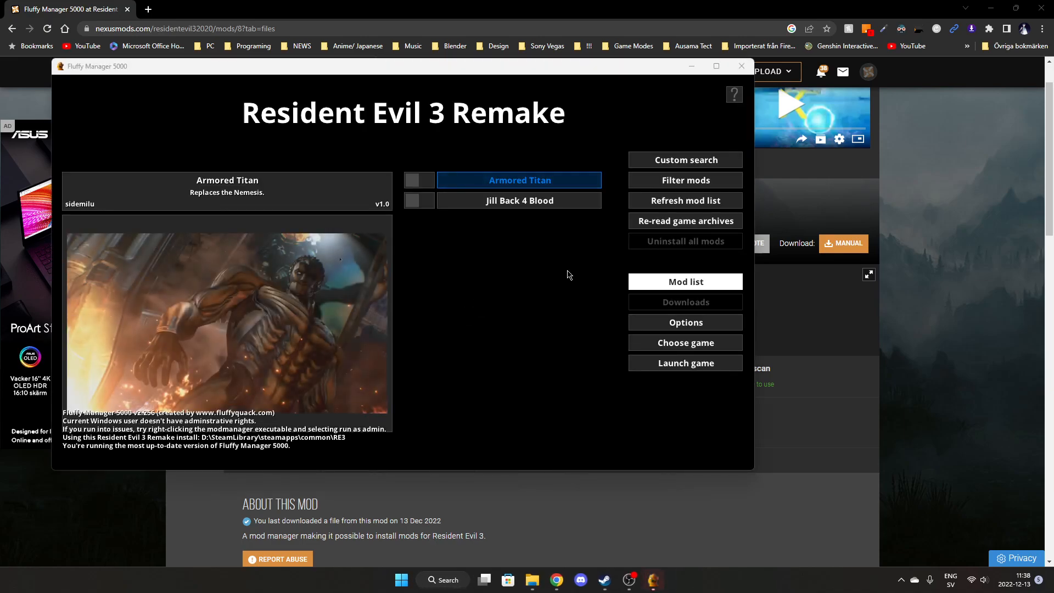
Enable the Armored Titan and Jill Back 4 Blood mods and launch Resident Evil 3.
left_click(419, 180)
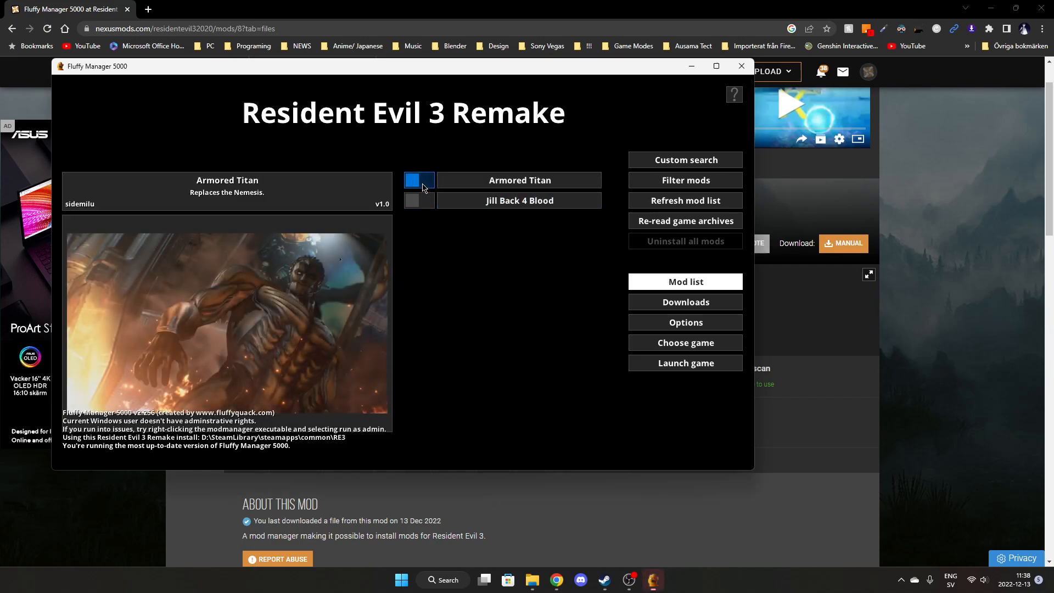
left_click(519, 200)
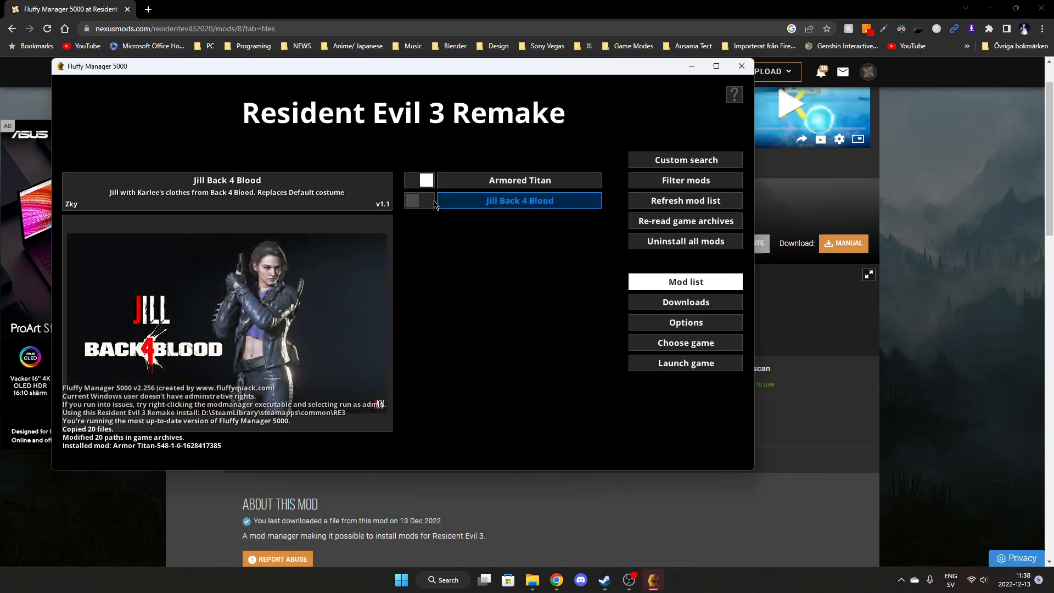
left_click(420, 200)
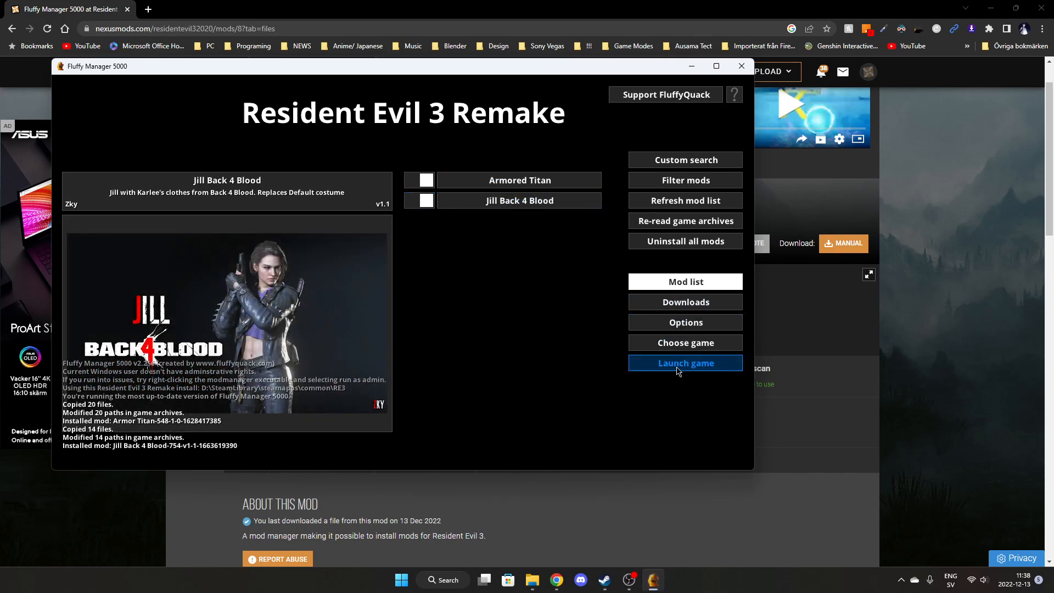
left_click(686, 364)
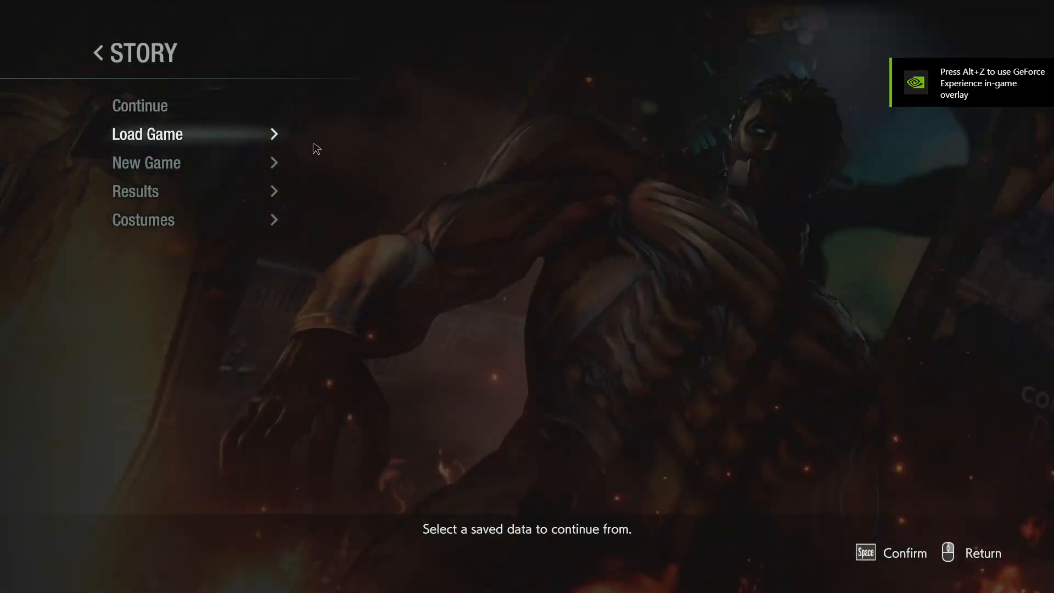
Choose Load Game in the Story menu to load a saved game.
left_click(148, 133)
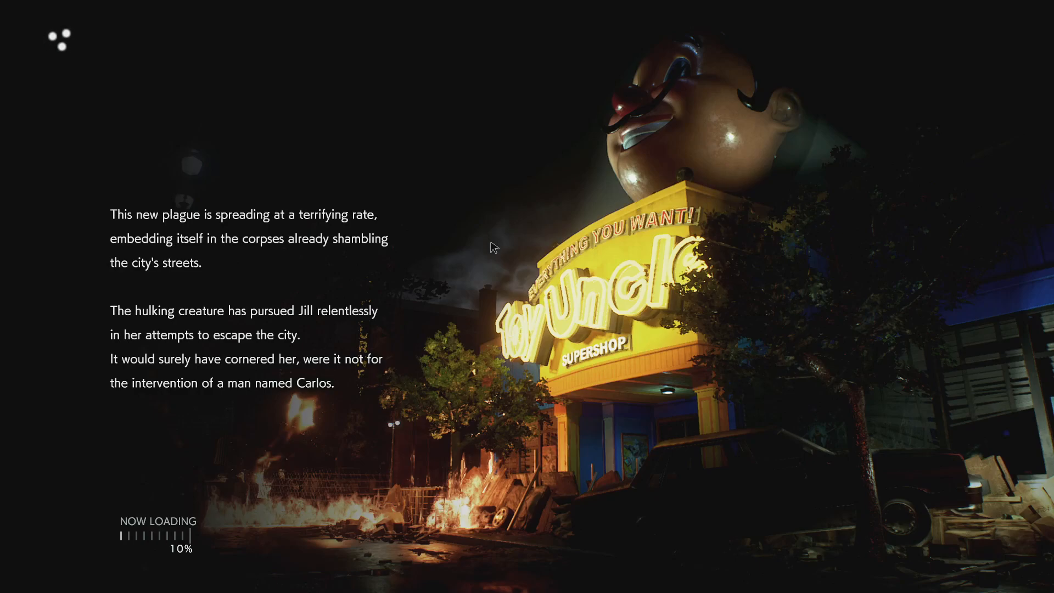